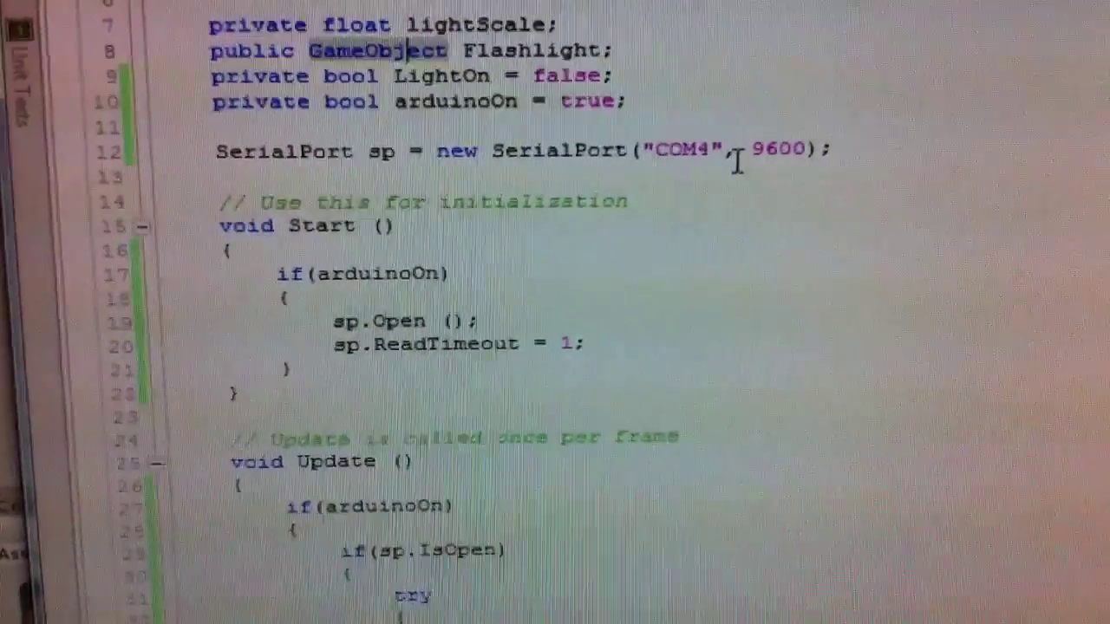
scroll("down", 3)
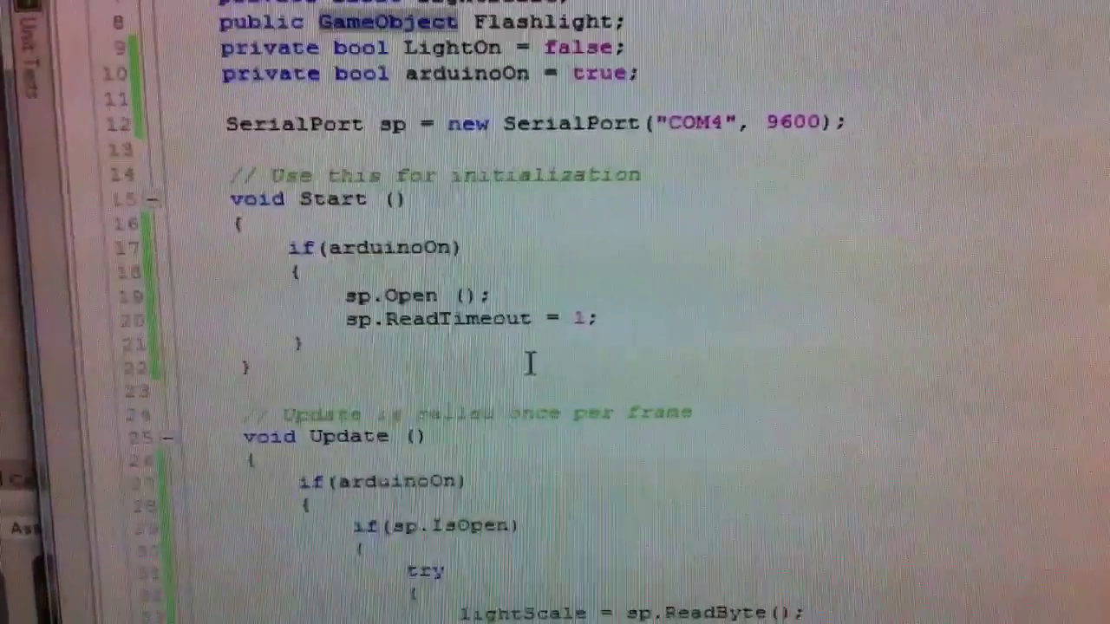
scroll("down", 3)
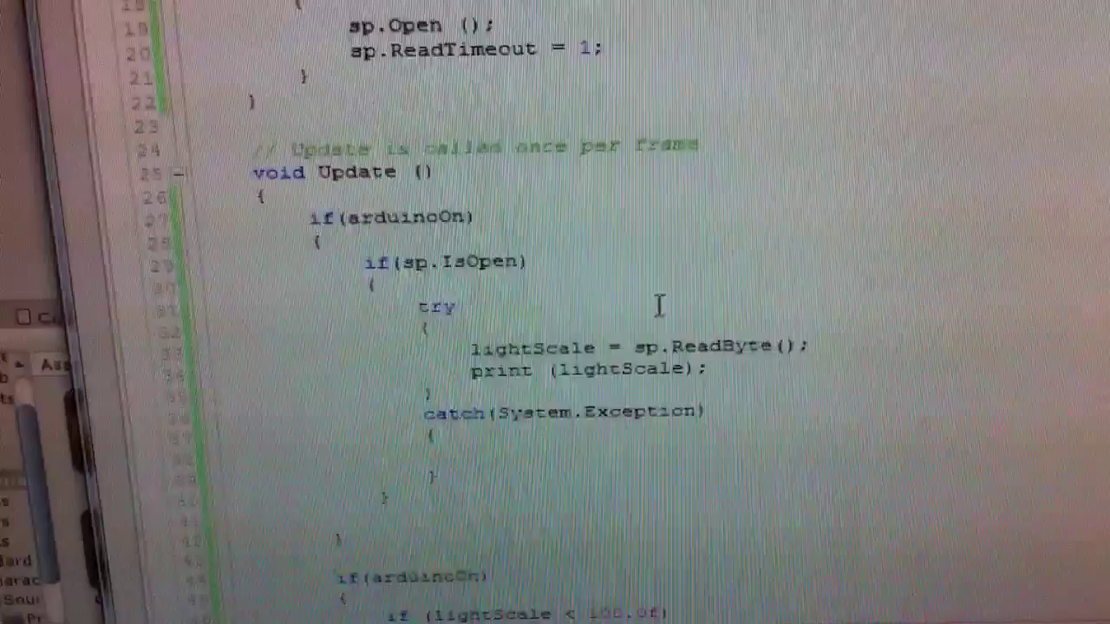
scroll("up", 3)
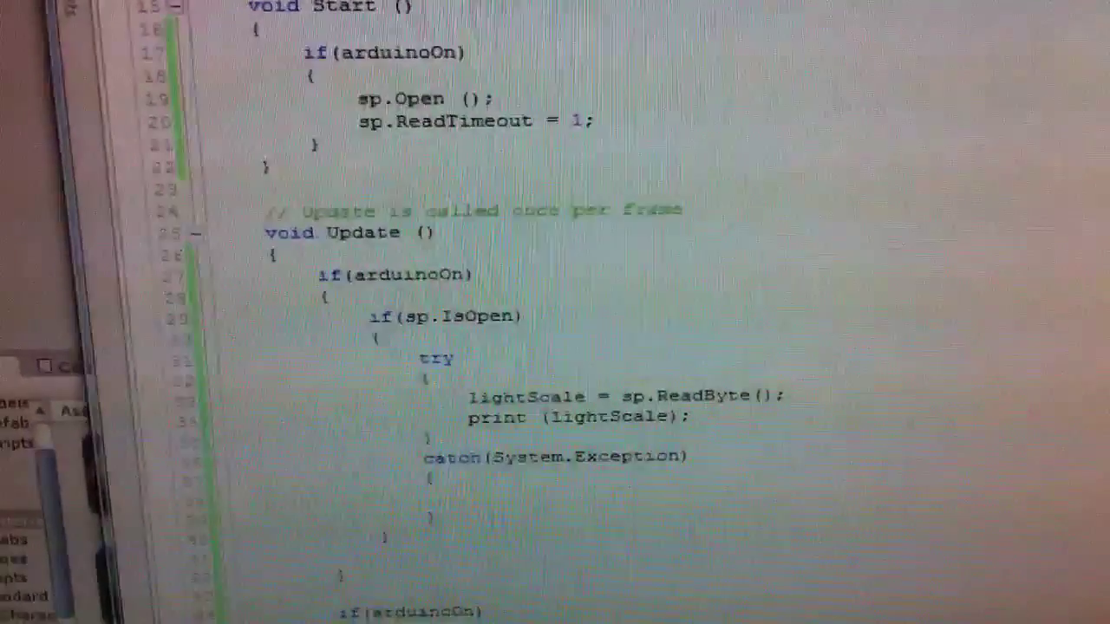